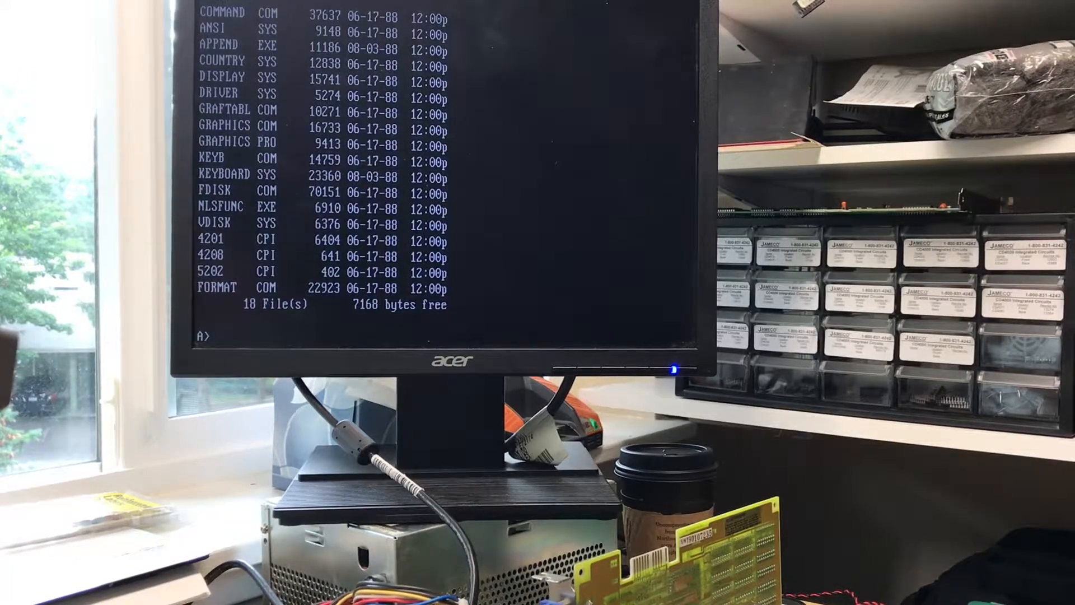
Step: List drive B's contents with 'dir b' after reviewing the DOS disk's files
text(dir b)
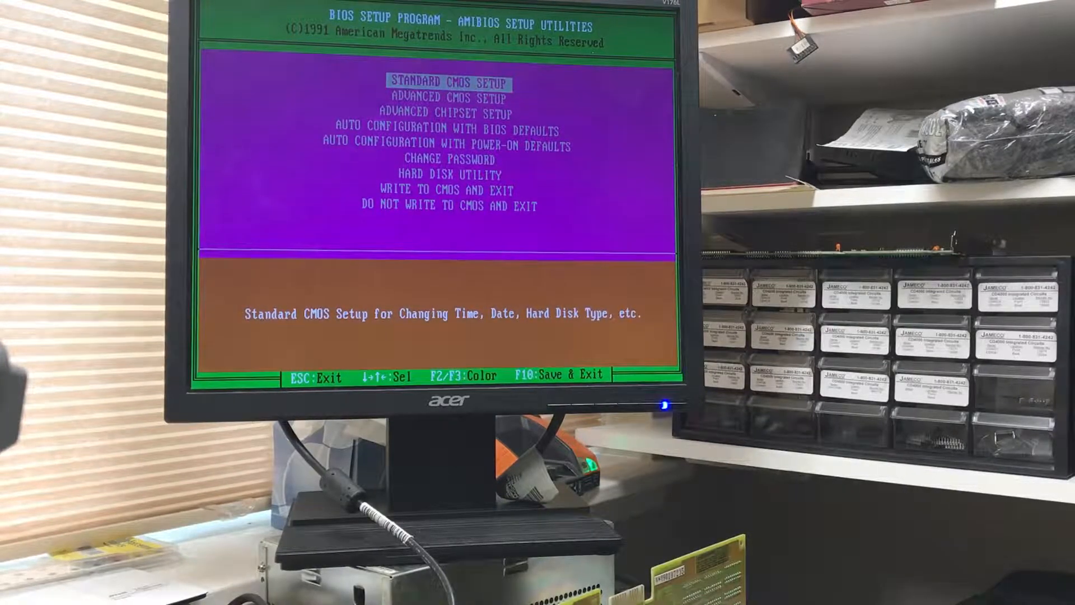
Step: Highlight HARD DISK UTILITY in the AMIBIOS setup menu
key(down)
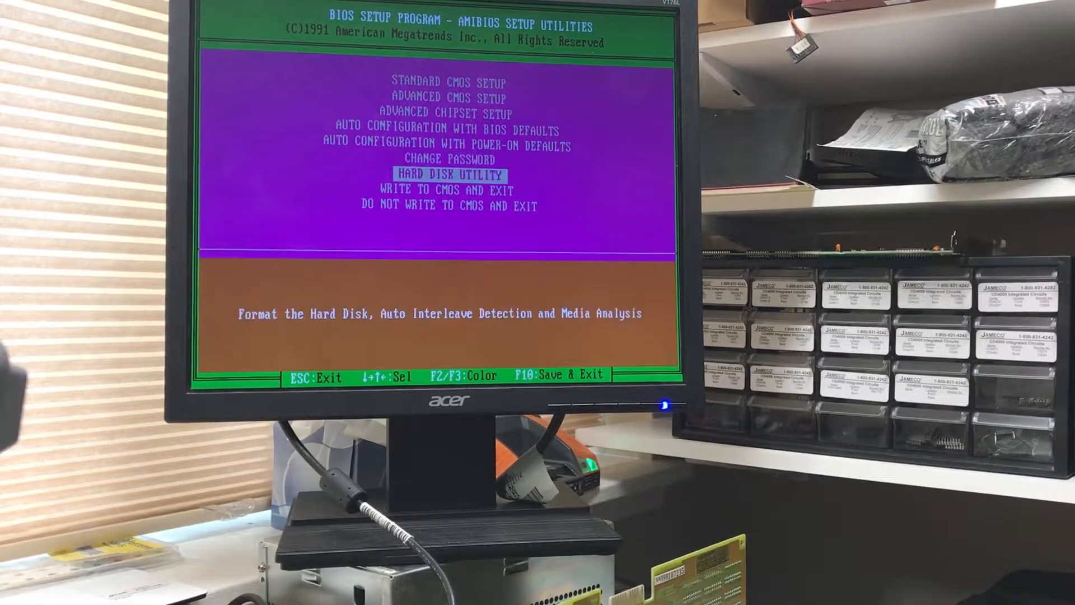